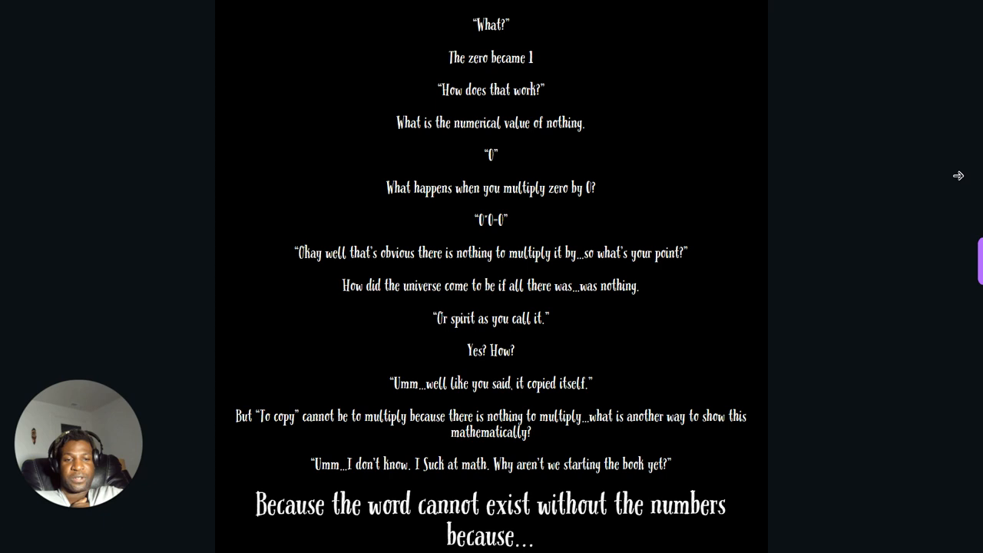
Scroll the editor down to page 10's centered dialogue block.
scroll(down, 3)
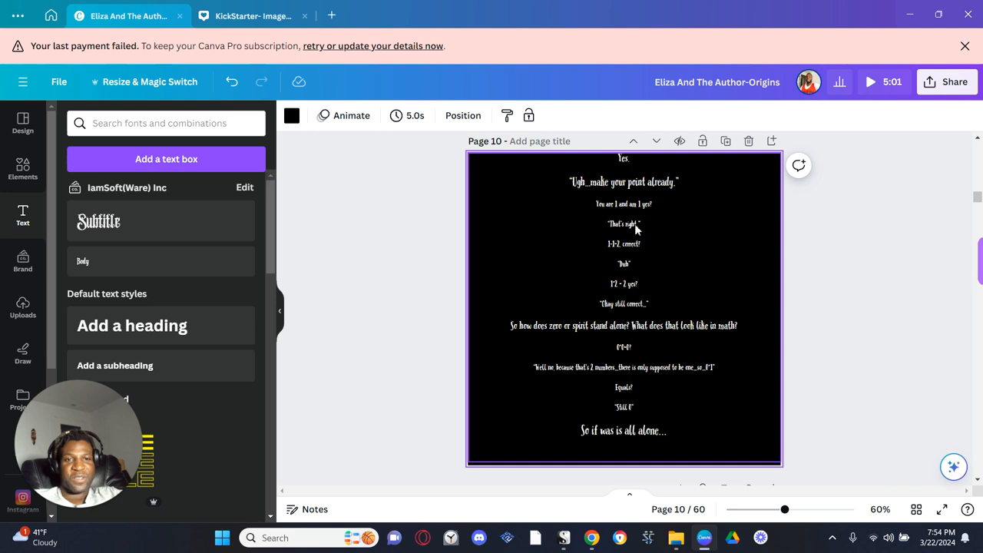
Start full-screen presentation from page 10 to read the dialogue.
click(623, 202)
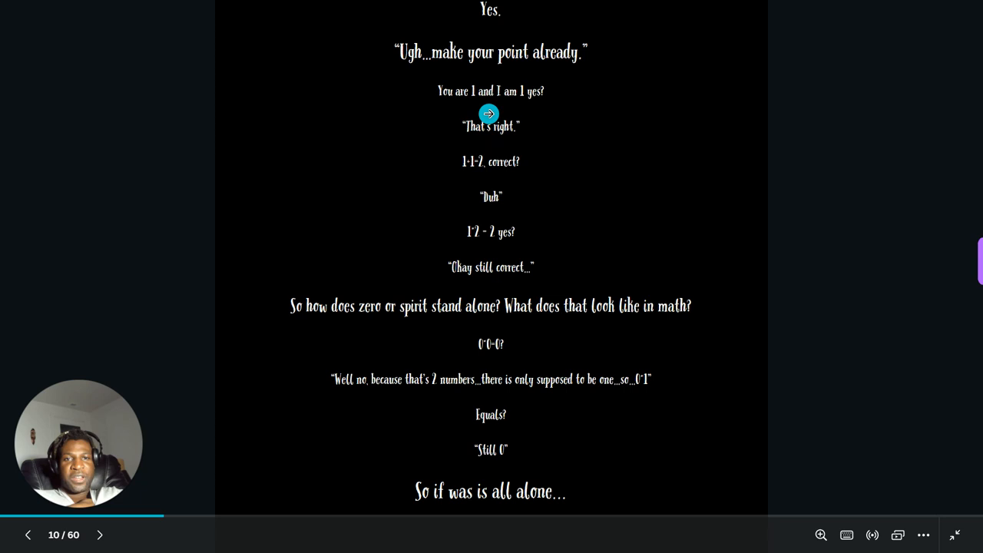
mouse_move(522, 175)
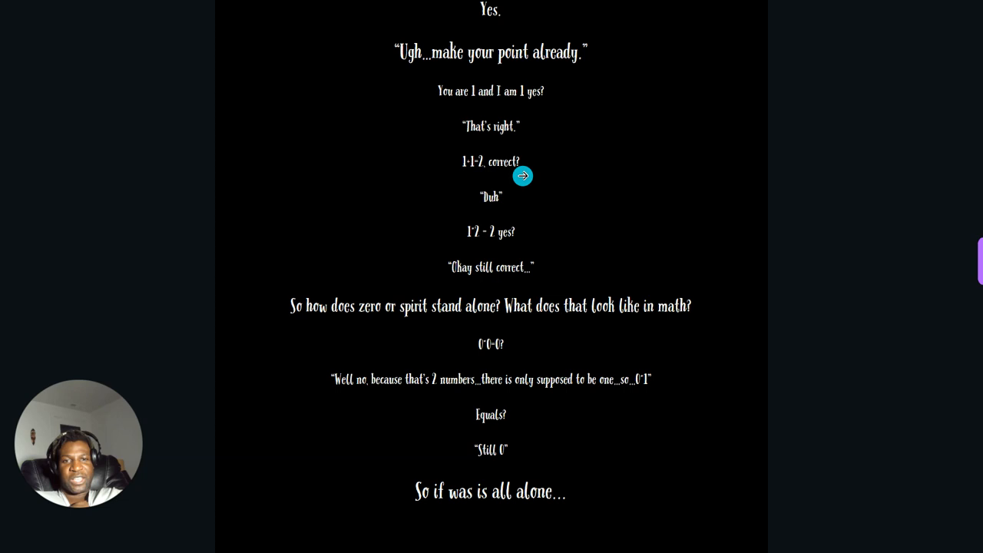
mouse_move(530, 243)
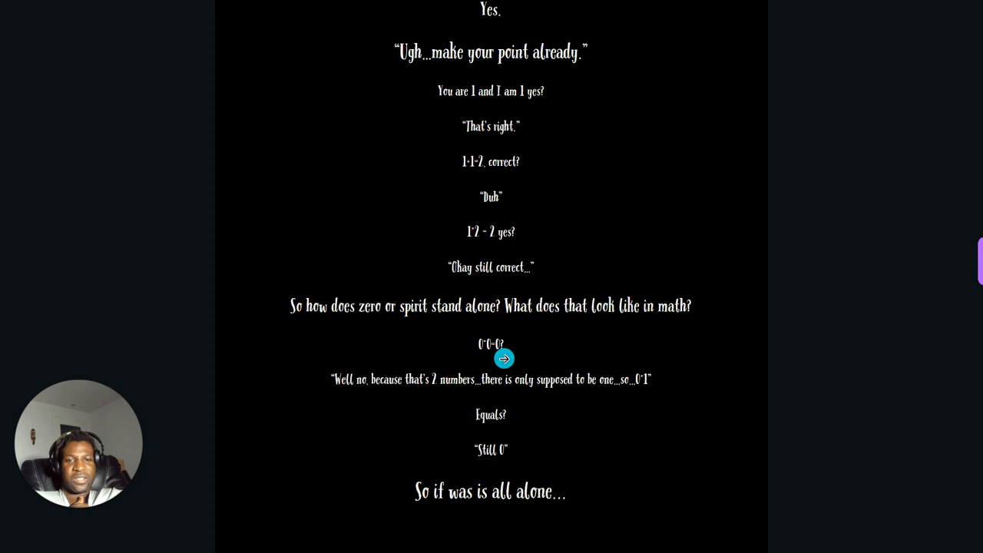
mouse_move(605, 397)
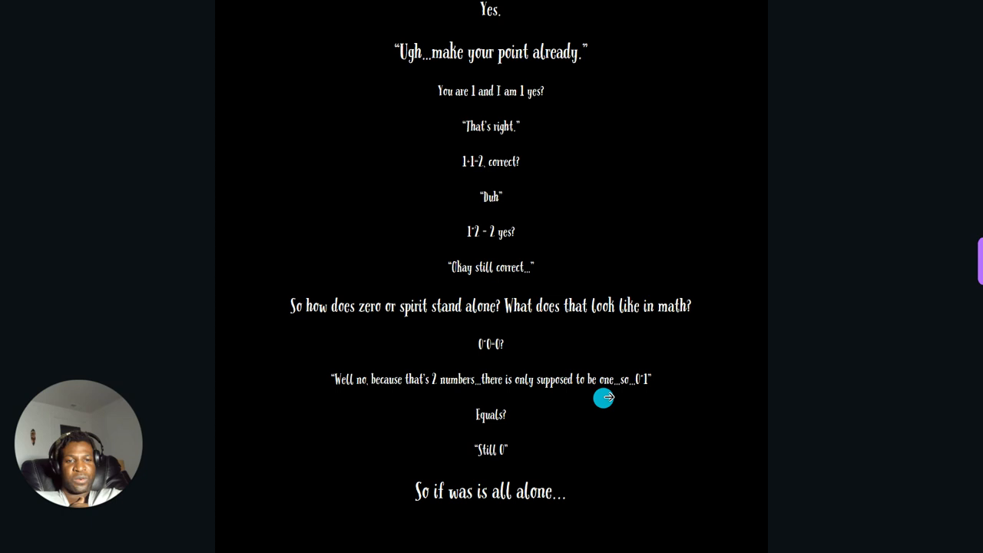
mouse_move(710, 430)
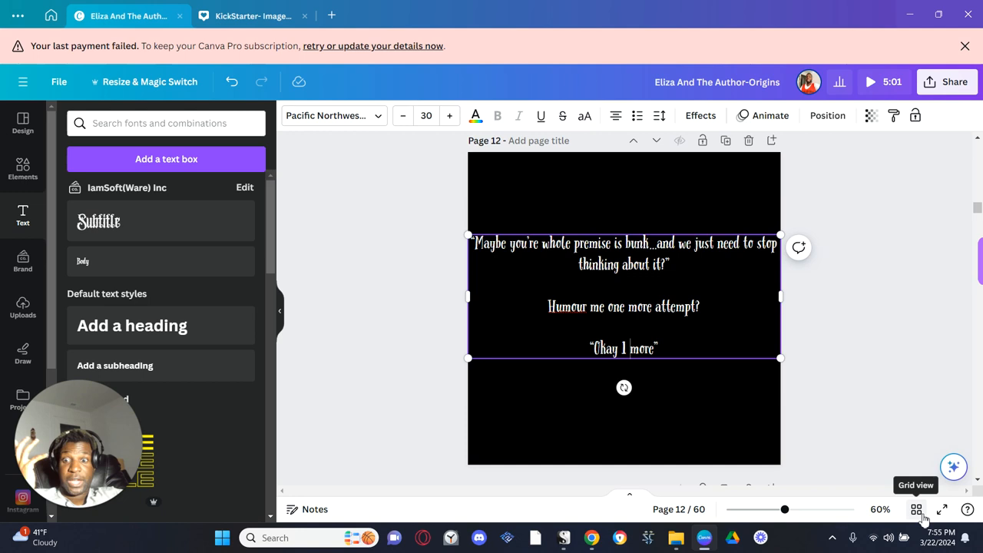
mouse_move(944, 510)
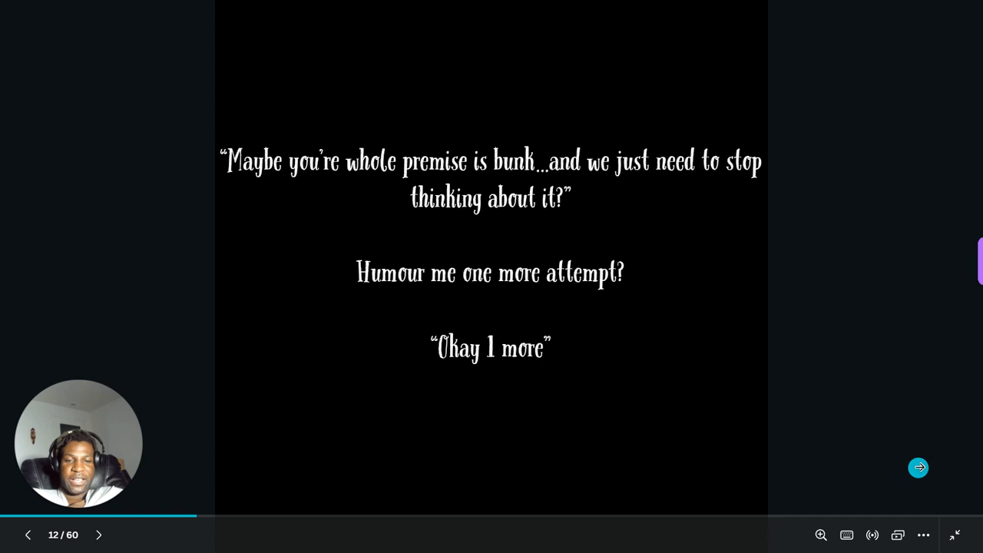
Advance the full-screen reading toward page 15, 'Born within the darkness'.
click(919, 467)
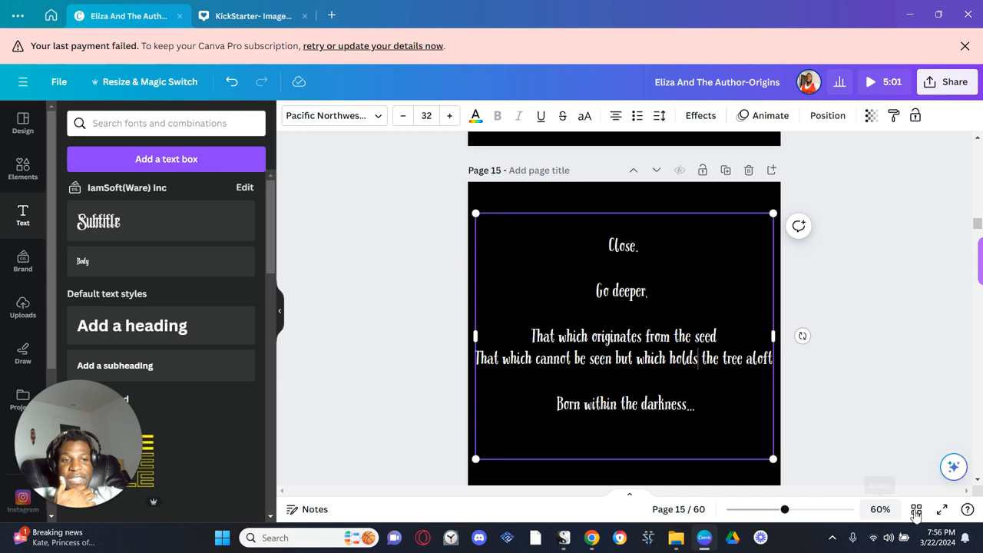
Present the book from page 15 and advance toward page 32's '1' and 'What!?'.
click(943, 510)
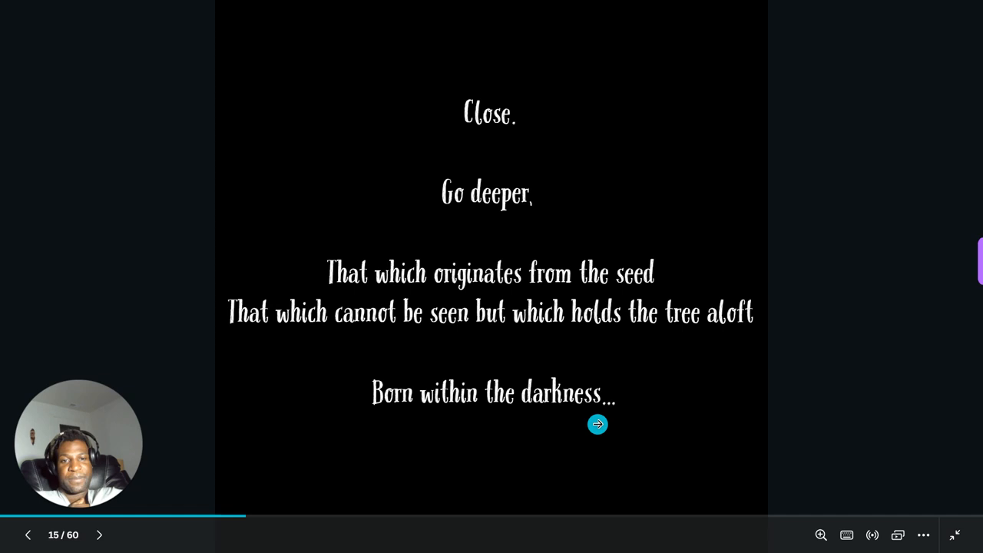
click(598, 425)
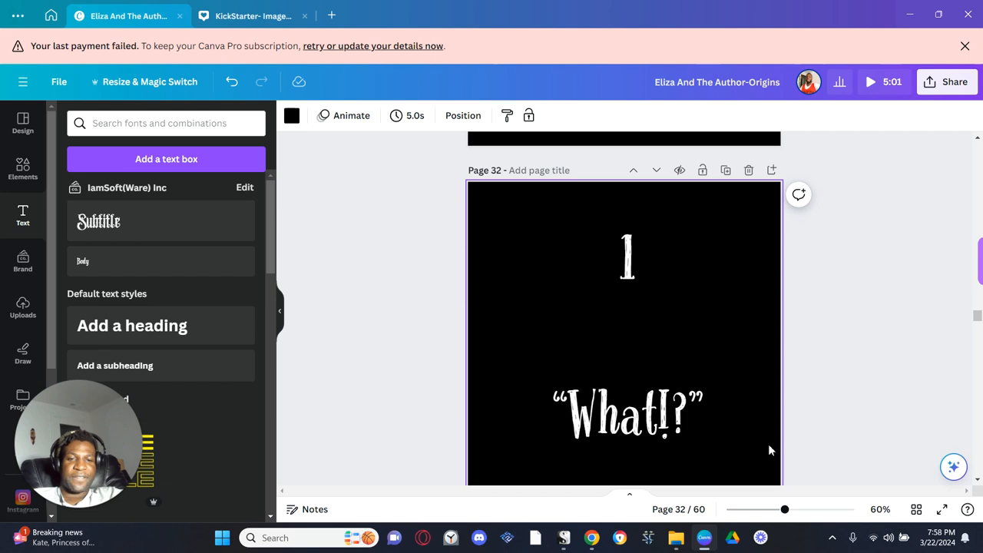
Duplicate page 32 with its number 1 and reposition the copied element.
click(627, 415)
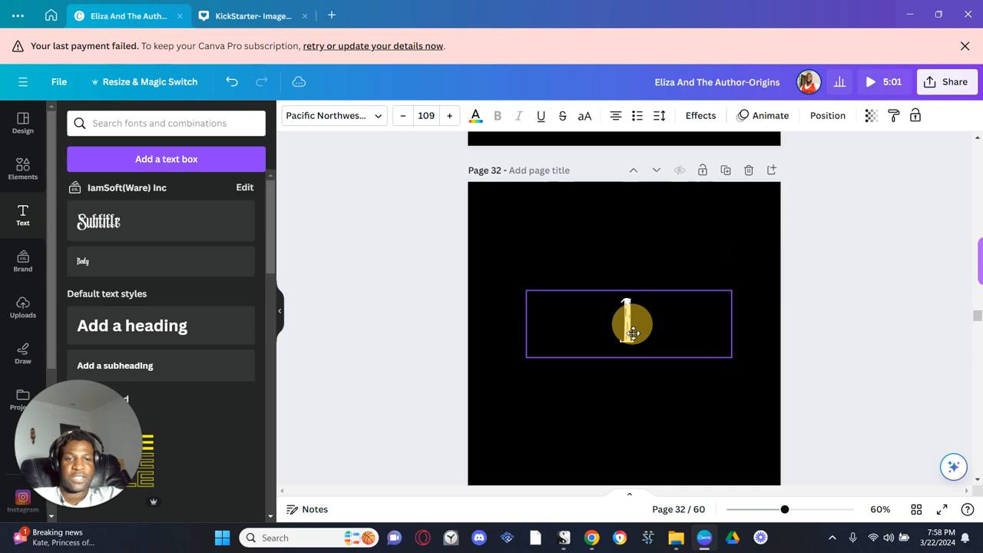
click(629, 322)
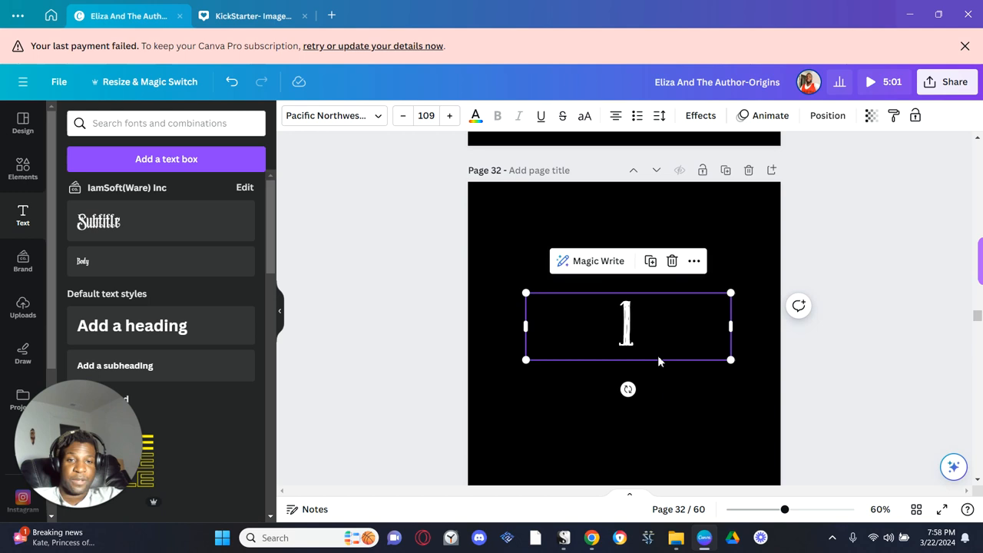
mouse_move(725, 169)
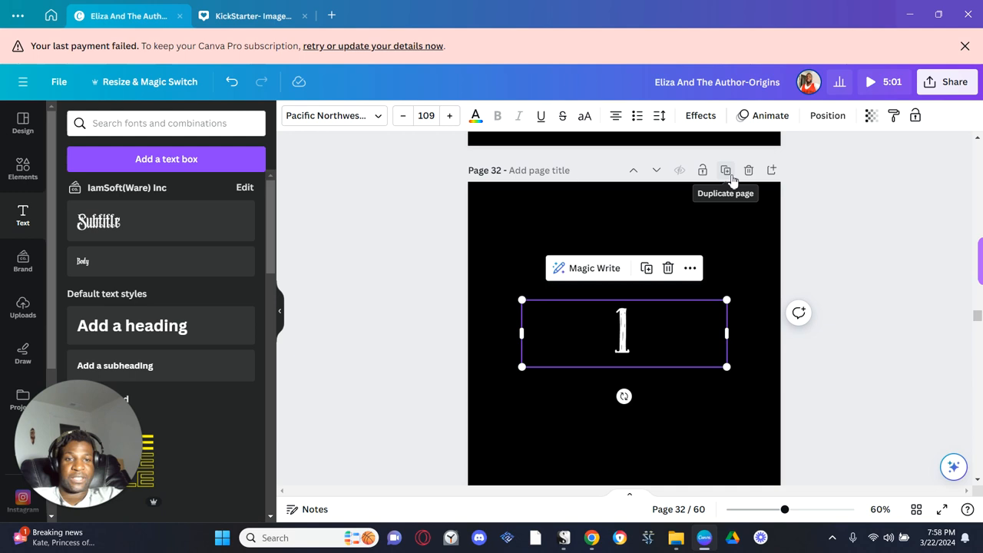
click(725, 169)
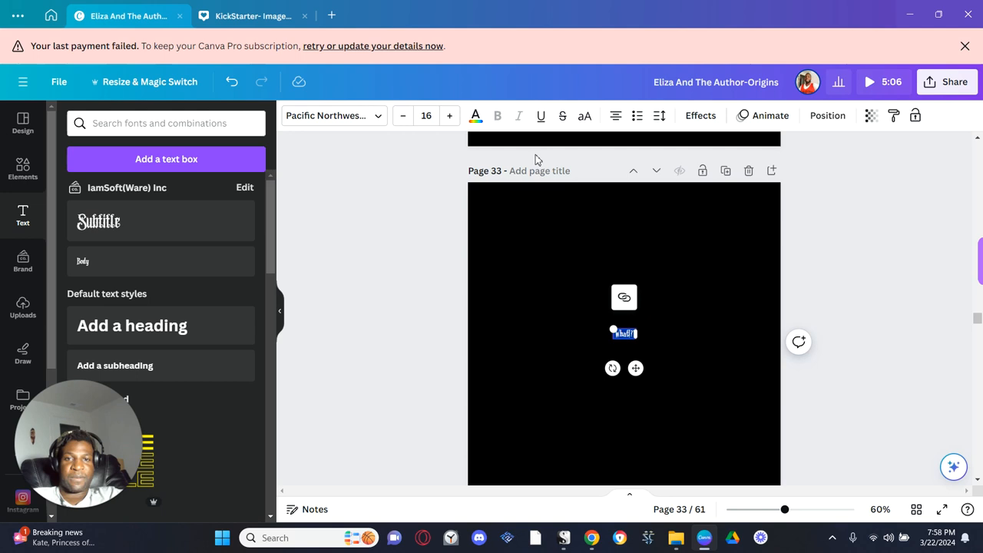
drag(614, 329, 547, 300)
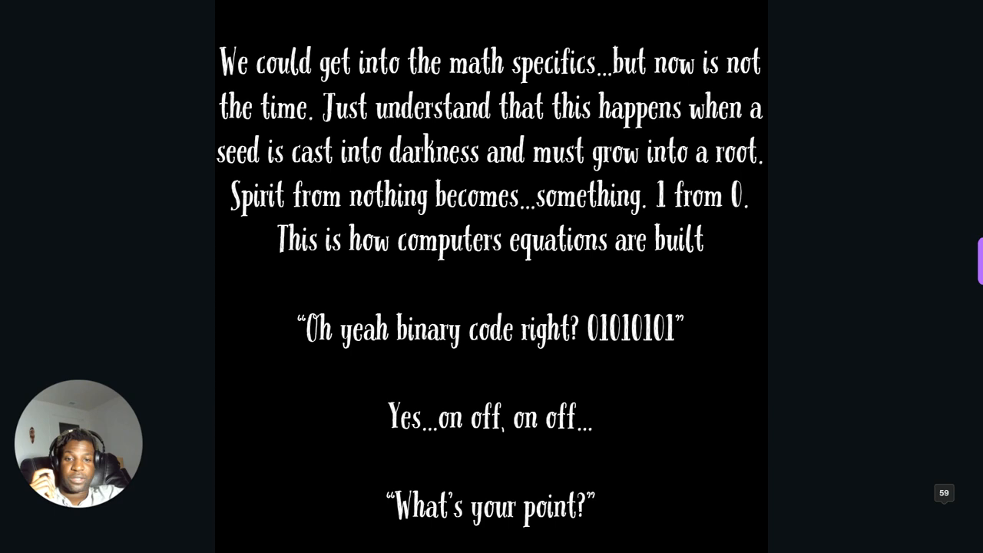
Advance to the next binary-code slide in the full-screen reading.
key(Right)
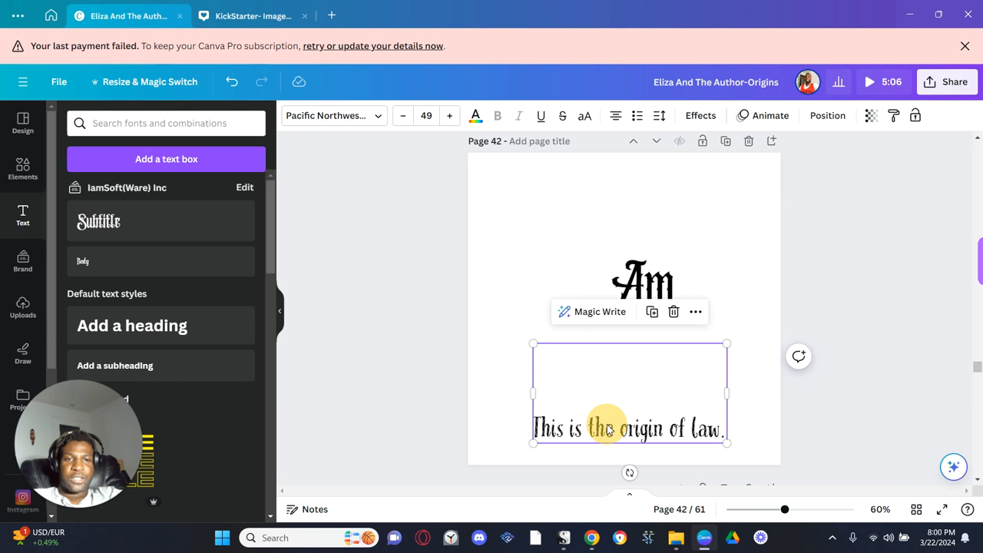
Apply a Breathe animation to 'This is the origin of law.' and raise its scale.
click(770, 115)
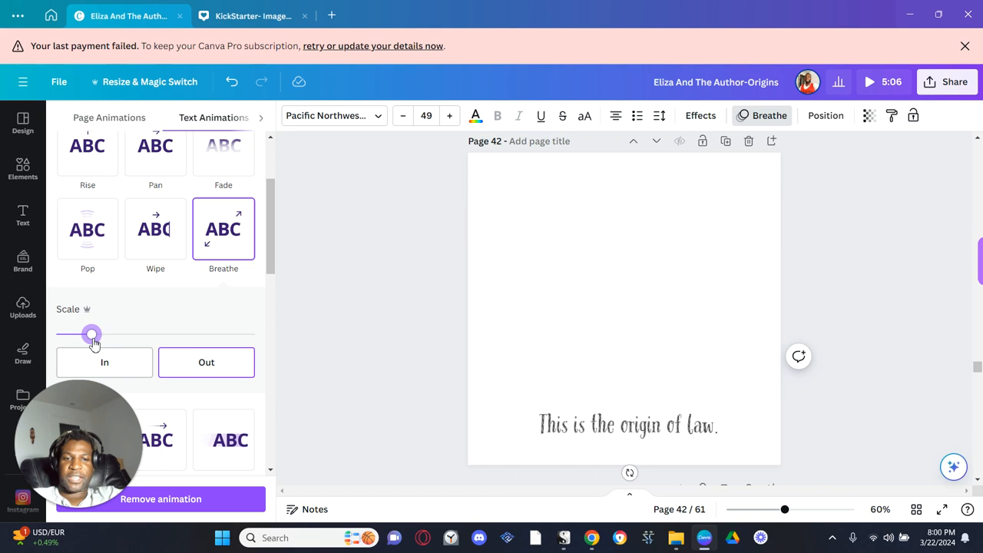
drag(92, 335, 223, 335)
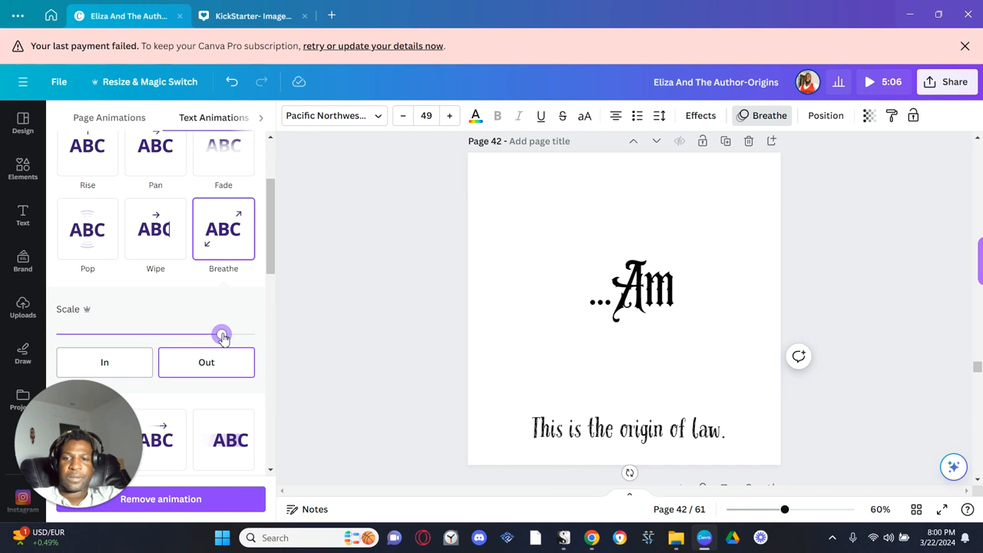
drag(221, 335, 84, 335)
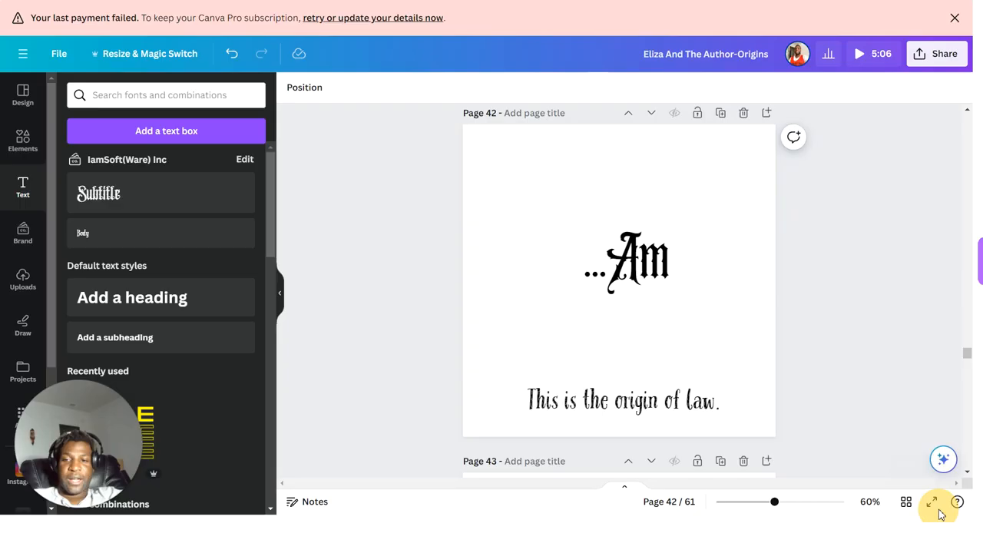
click(931, 504)
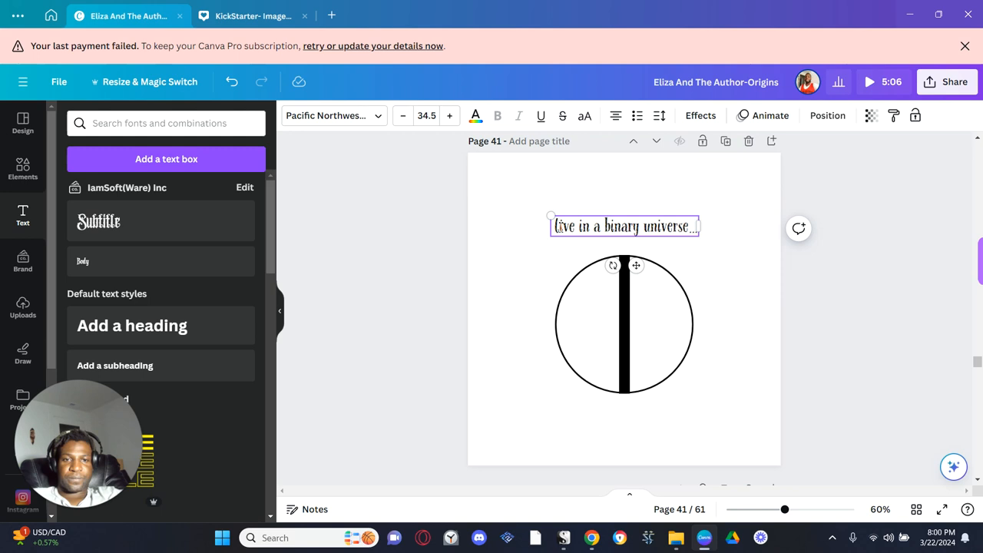
Edit page 41's caption to read 'life in a binary universe...'.
double_click(569, 226)
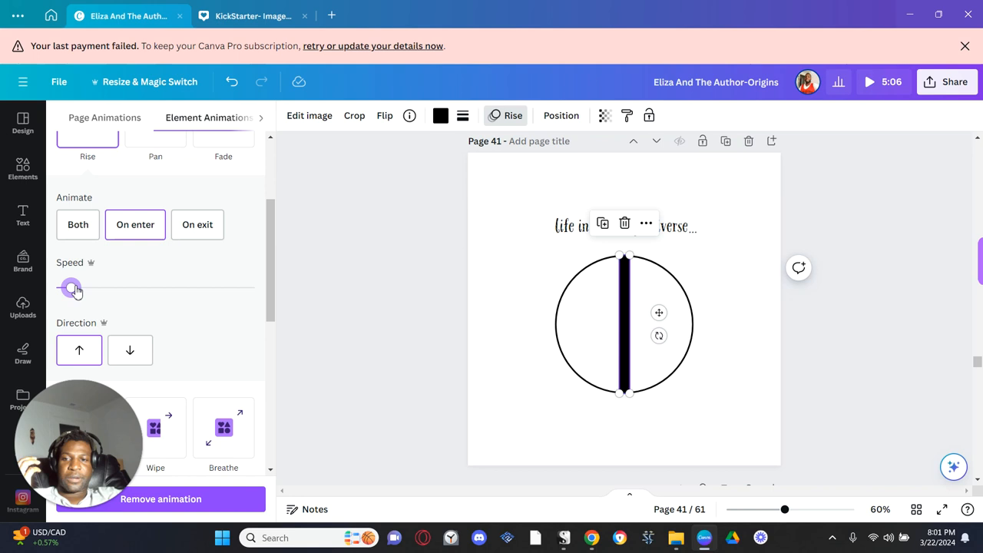
Set the bar's Rise speed and give the caption a rightward Wipe with adjusted speed.
drag(71, 287, 105, 287)
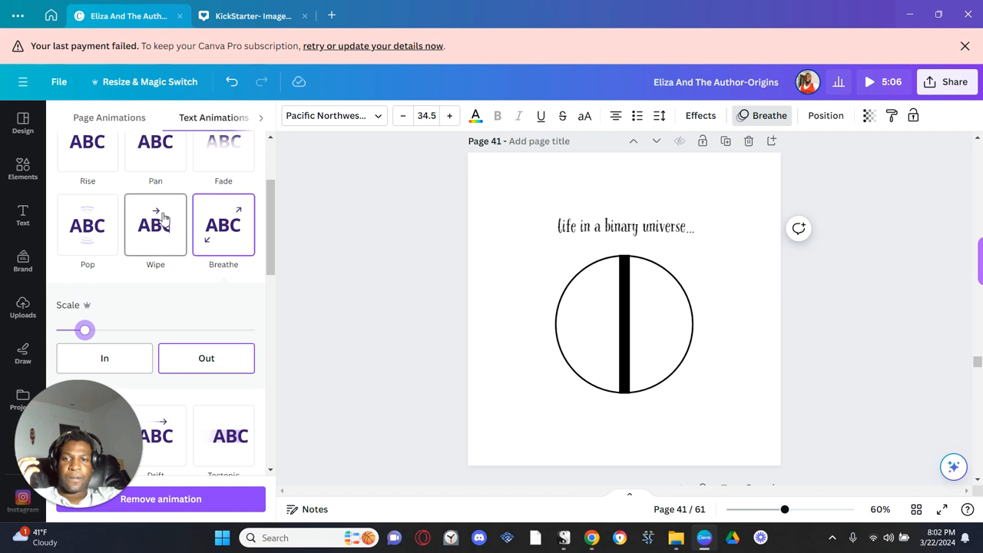
click(155, 225)
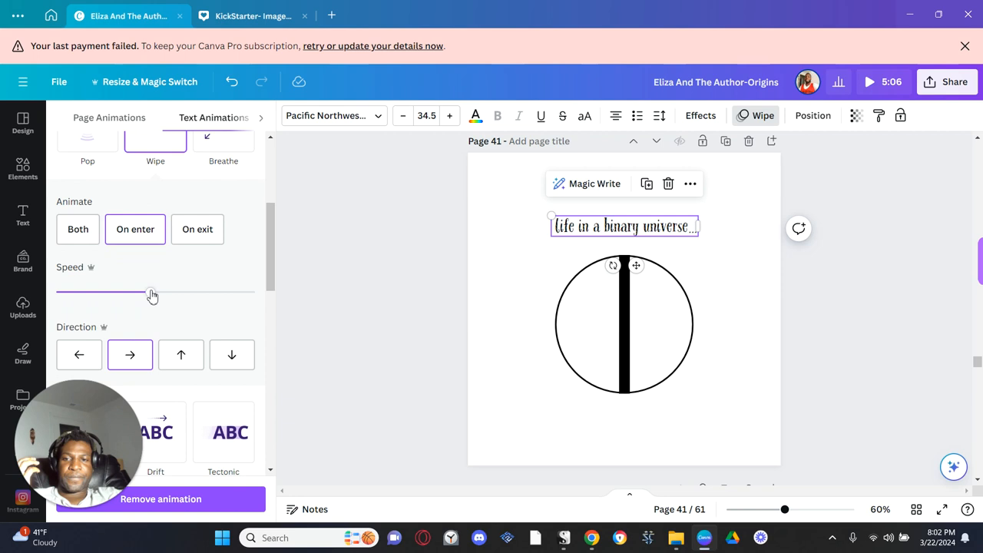
drag(152, 291, 93, 292)
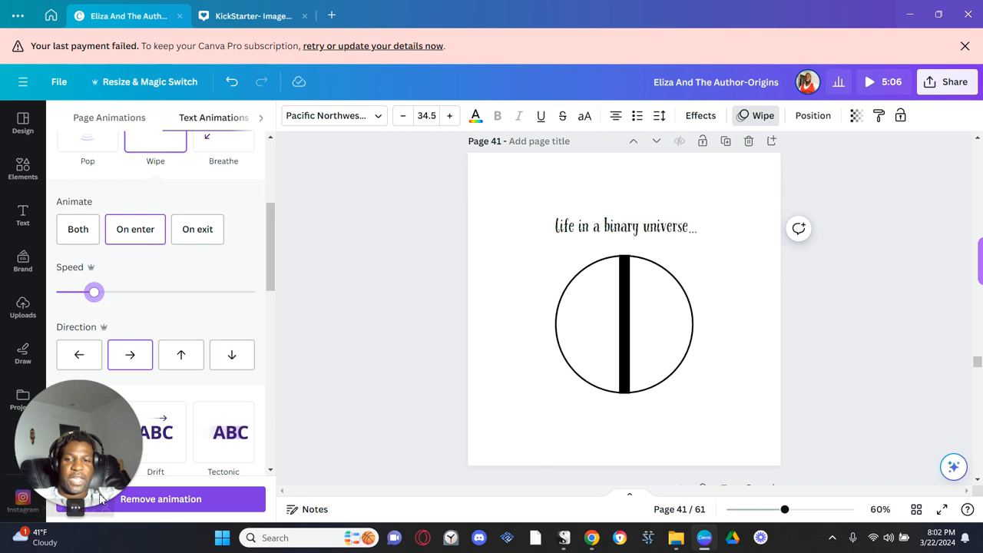
click(869, 83)
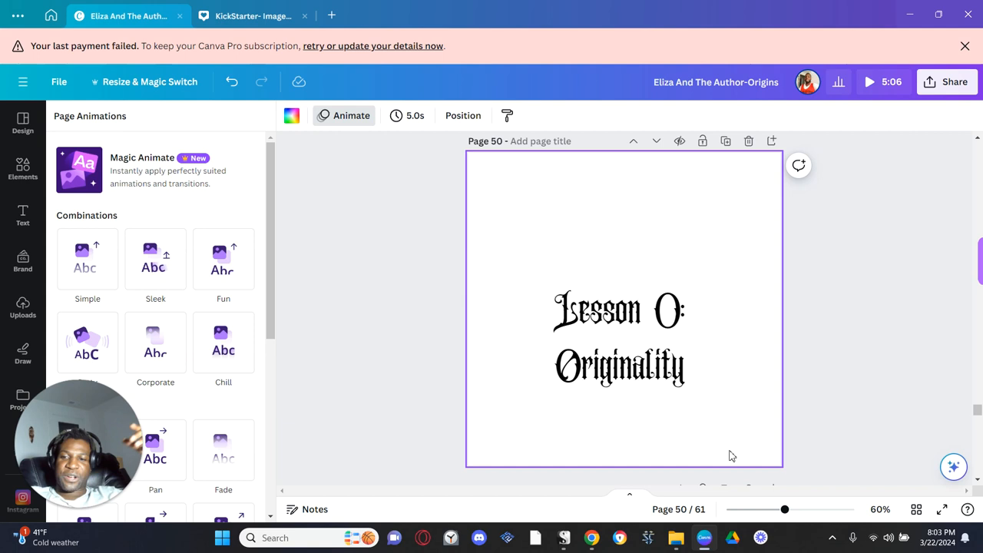
mouse_move(203, 427)
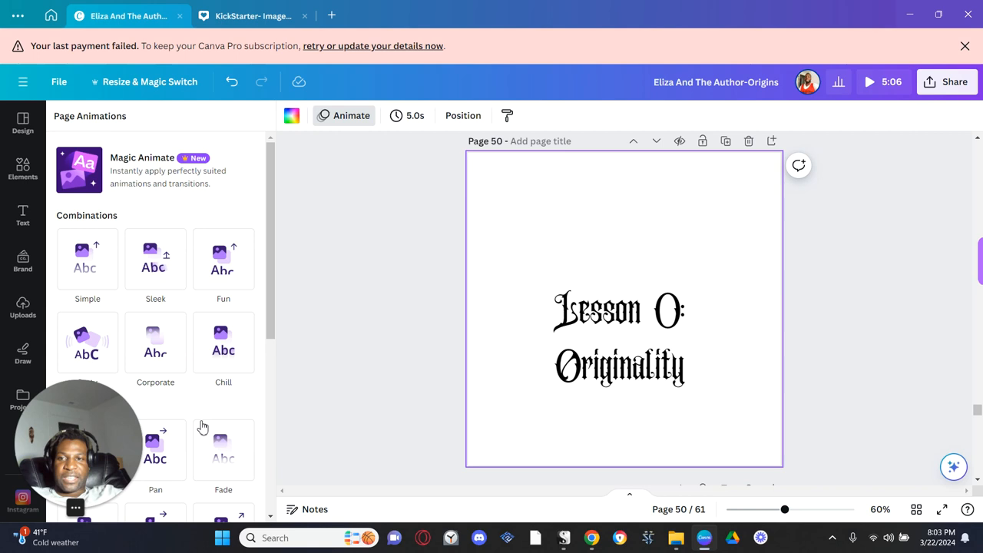
mouse_move(49, 239)
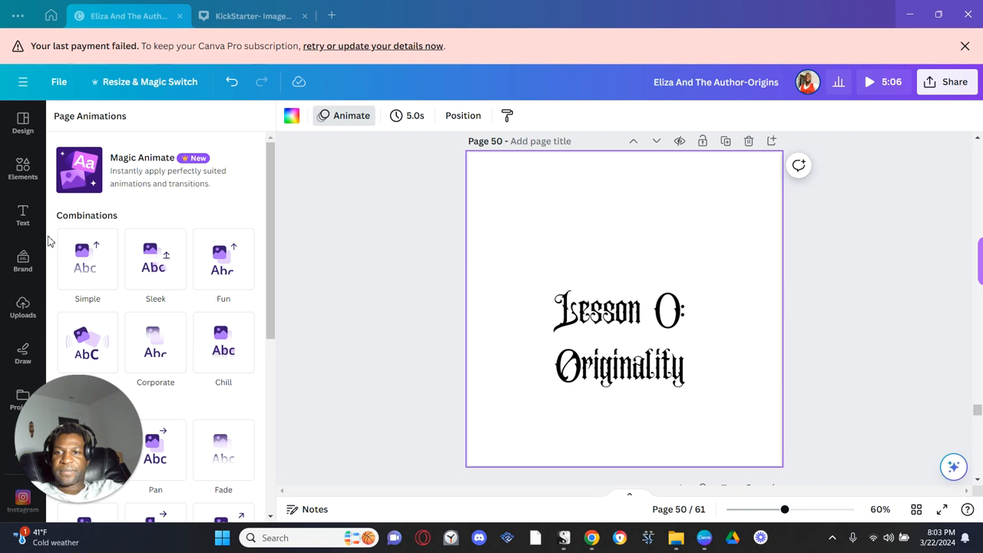